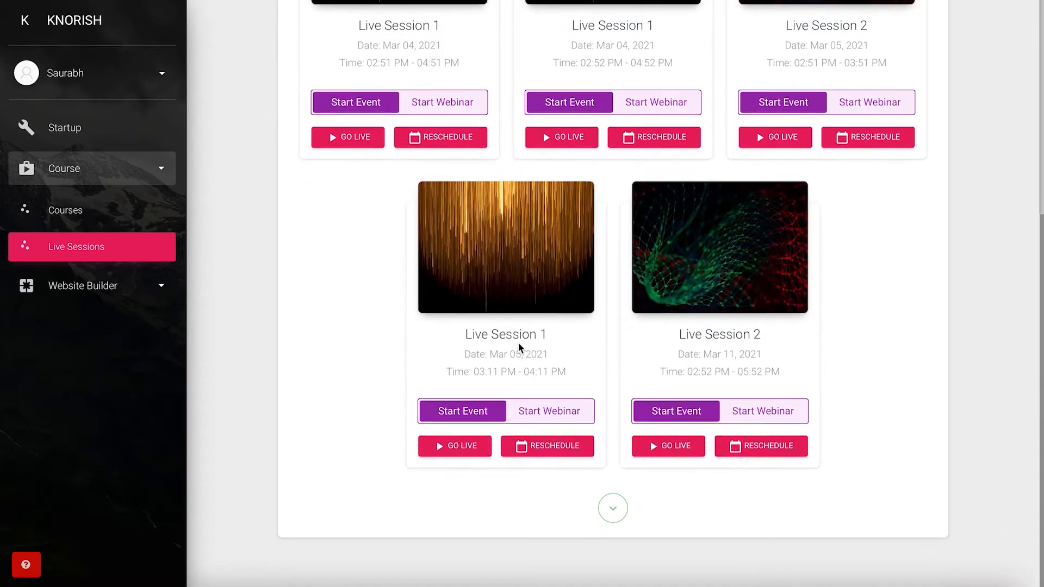
Step: Scroll down the live sessions list before starting the new course
scroll("down", 3)
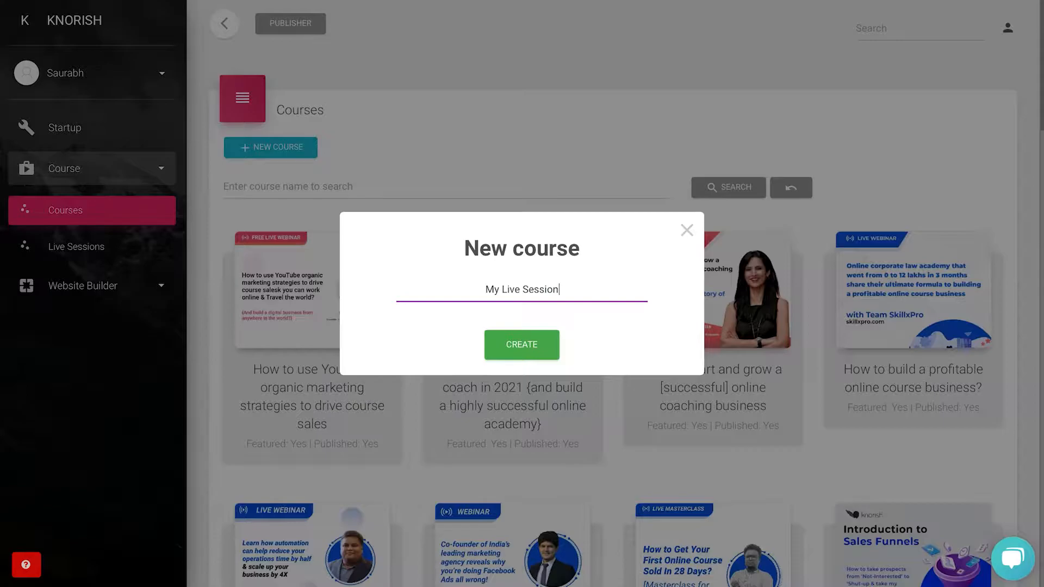
Step: Create the My Live Session course and add its first live section to the curriculum
left_click(522, 345)
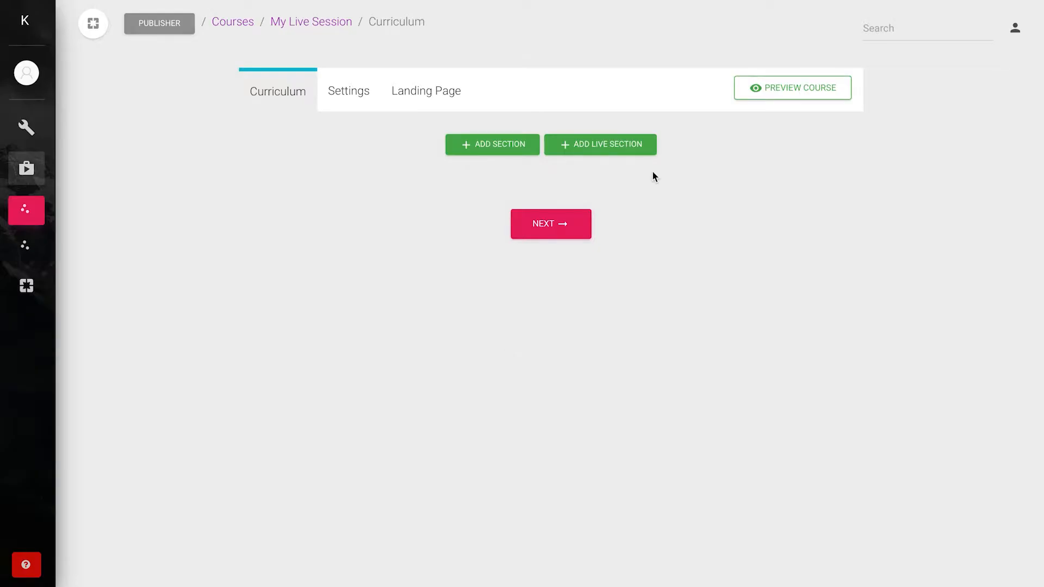
left_click(599, 145)
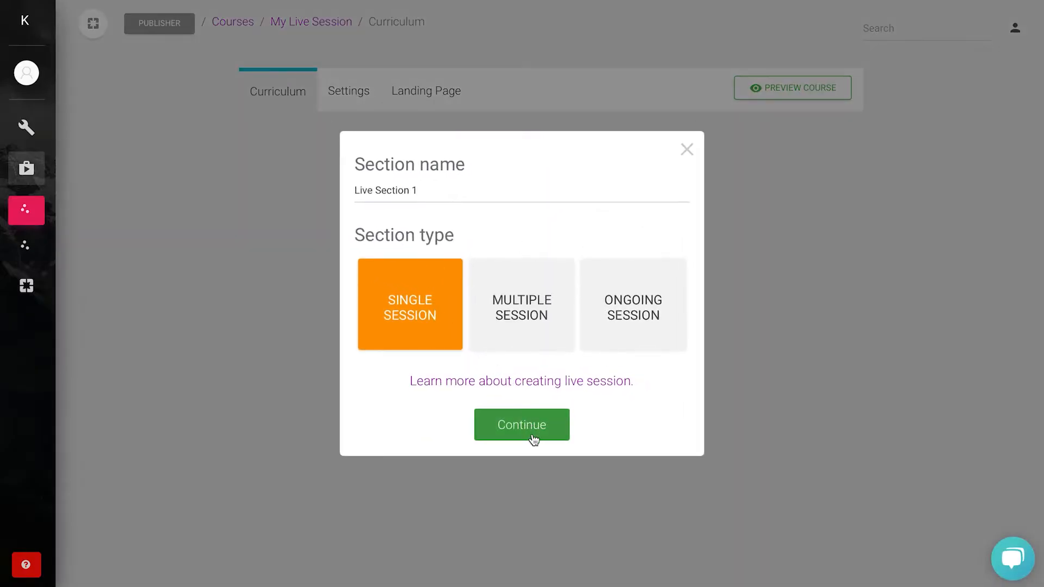
left_click(520, 425)
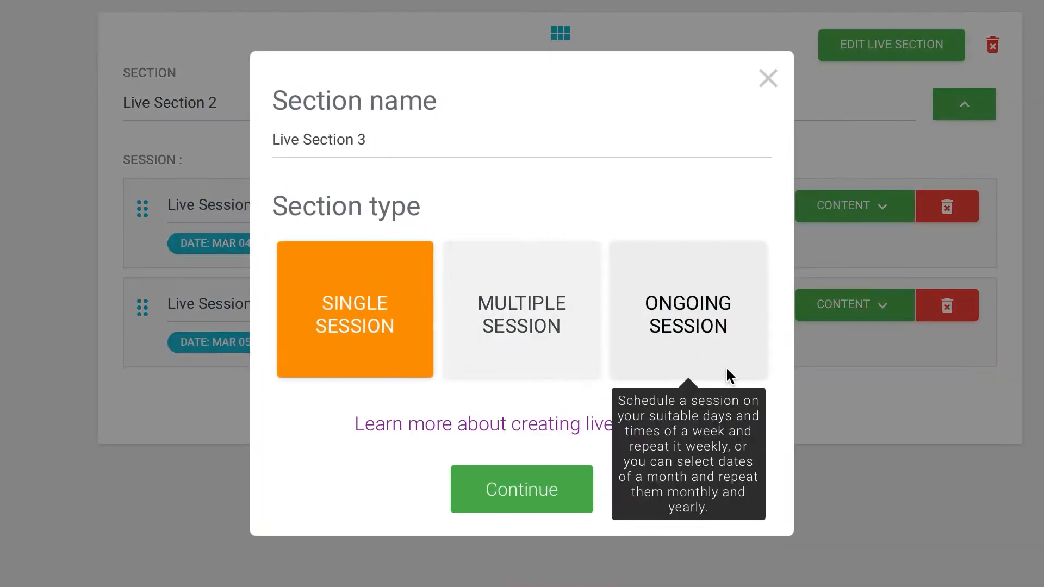
Step: Choose an ongoing recurring session, add another live section and continue to its session details
left_click(767, 79)
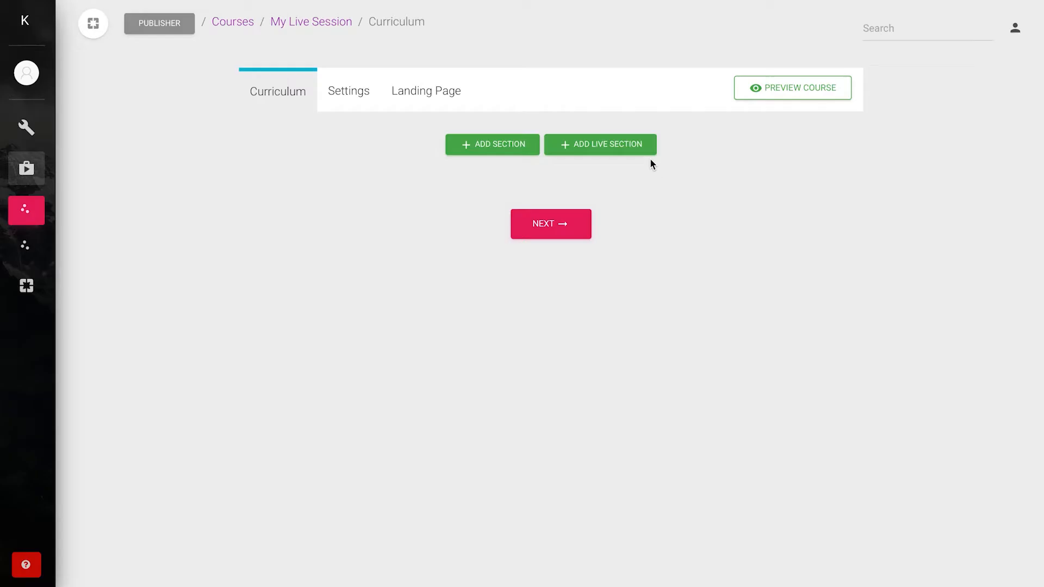
left_click(600, 144)
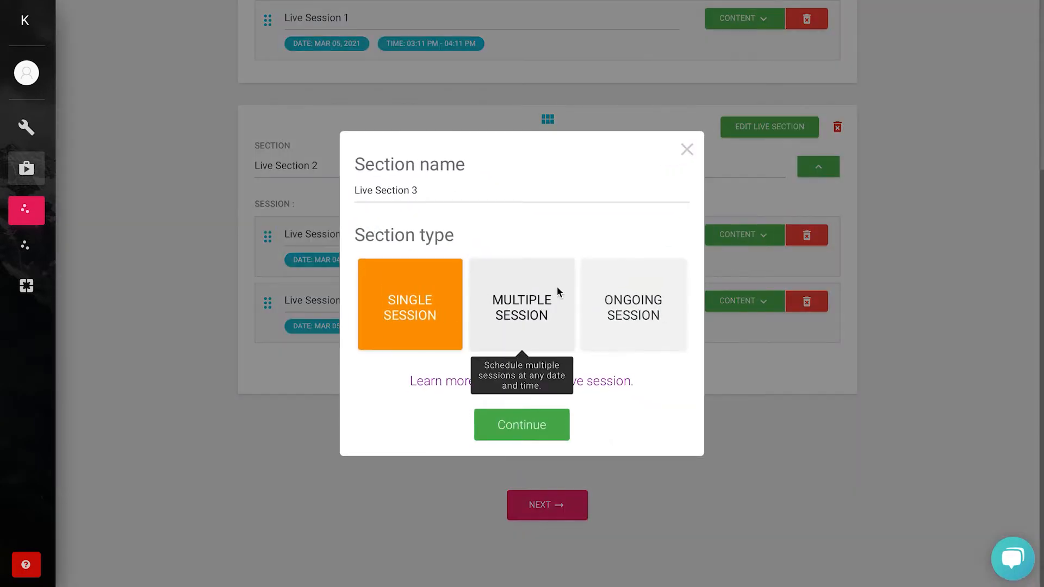
left_click(521, 425)
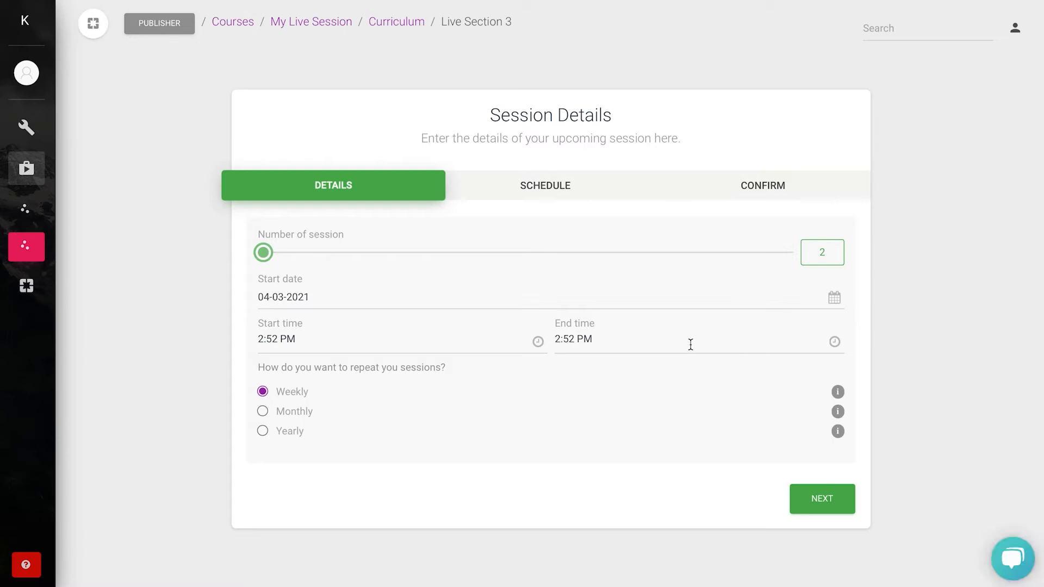